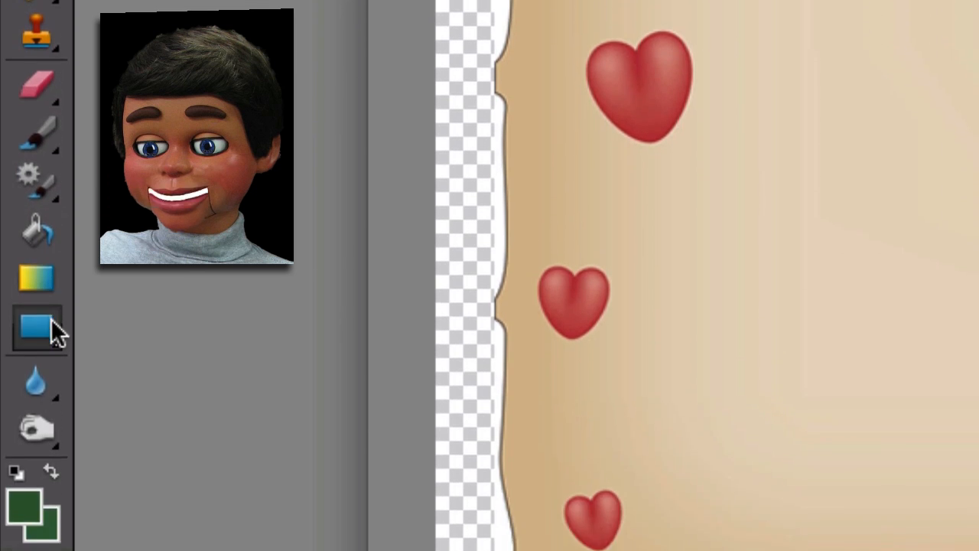
# Choose the tulip from the Flowers set in the Custom Shape tool.
pyautogui.click(36, 325)
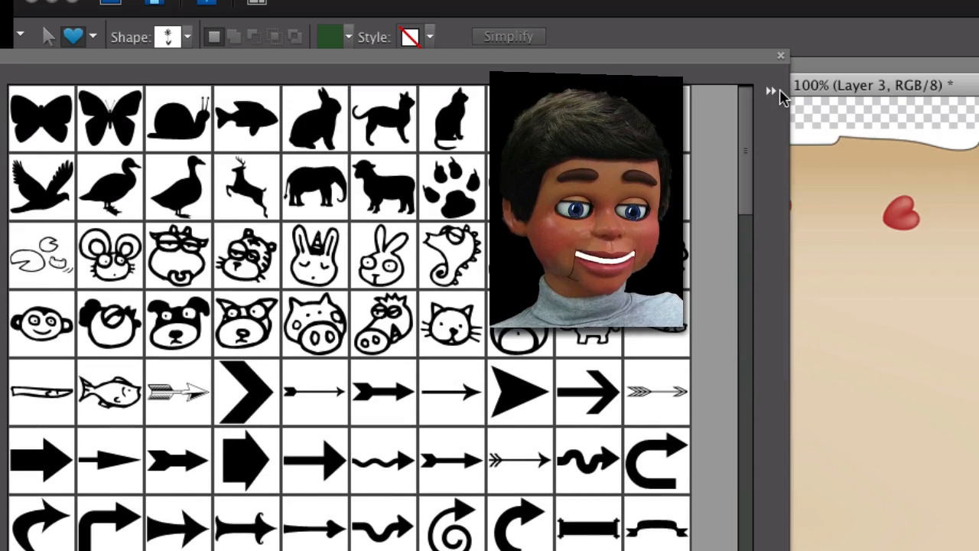
pyautogui.click(770, 90)
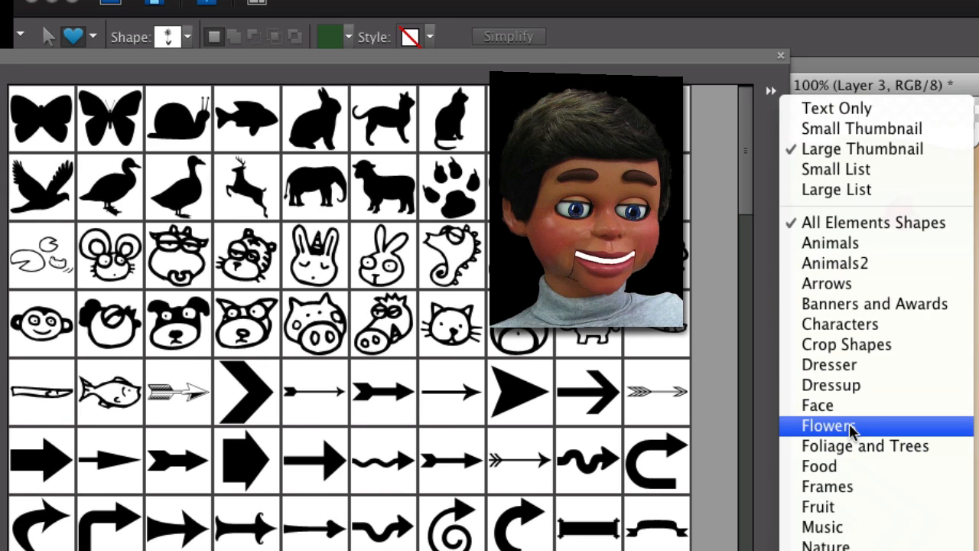
pyautogui.click(828, 426)
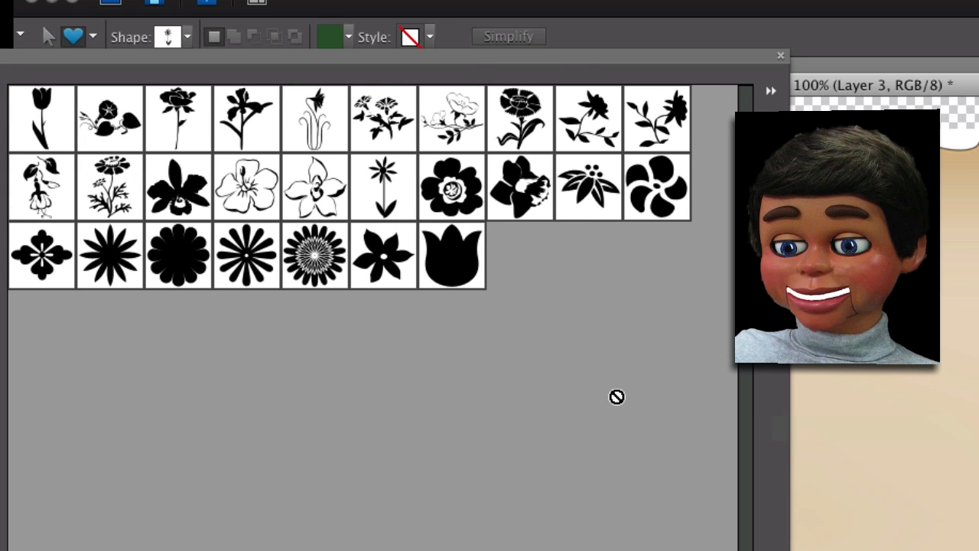
pyautogui.click(451, 255)
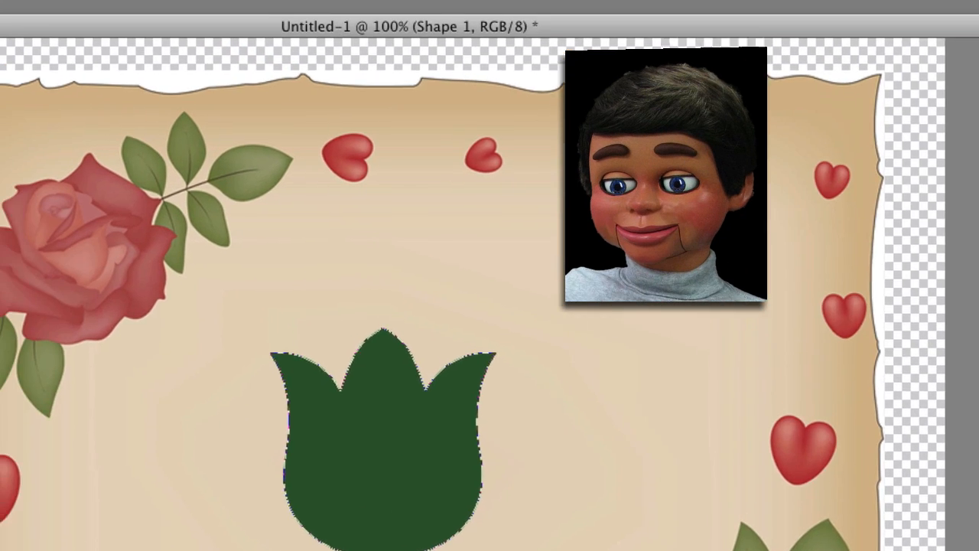
# Simplify the tulip shape layer with Layer > Simplify Layer.
pyautogui.click(288, 12)
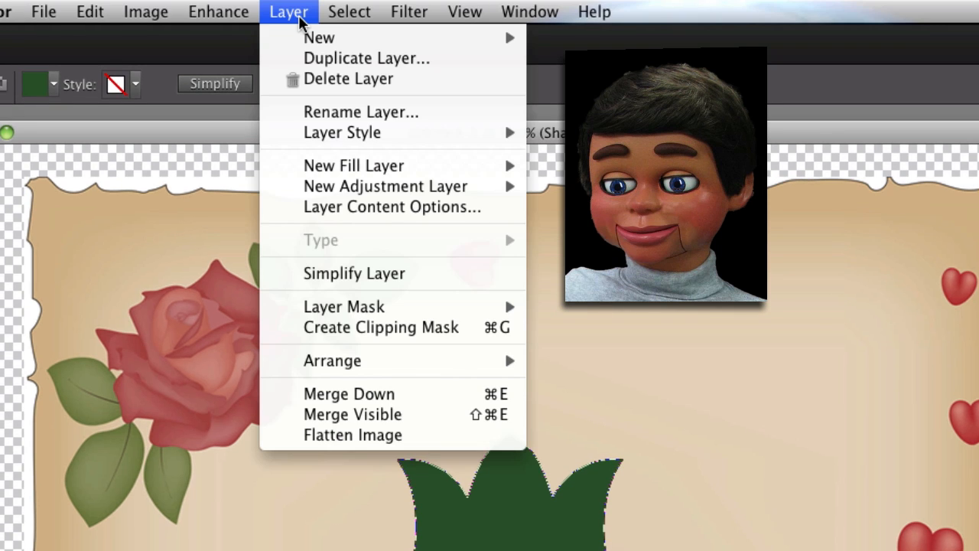
pyautogui.moveTo(354, 165)
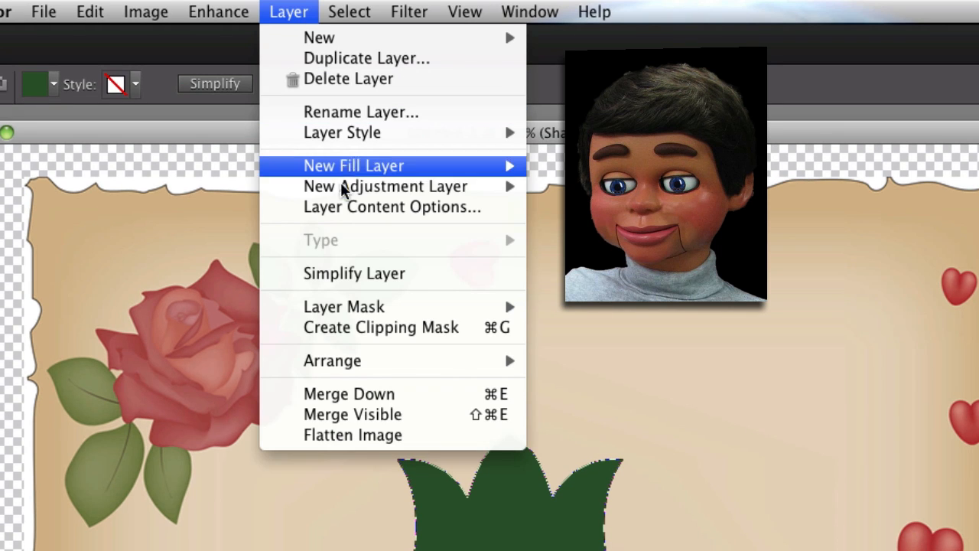
pyautogui.moveTo(354, 273)
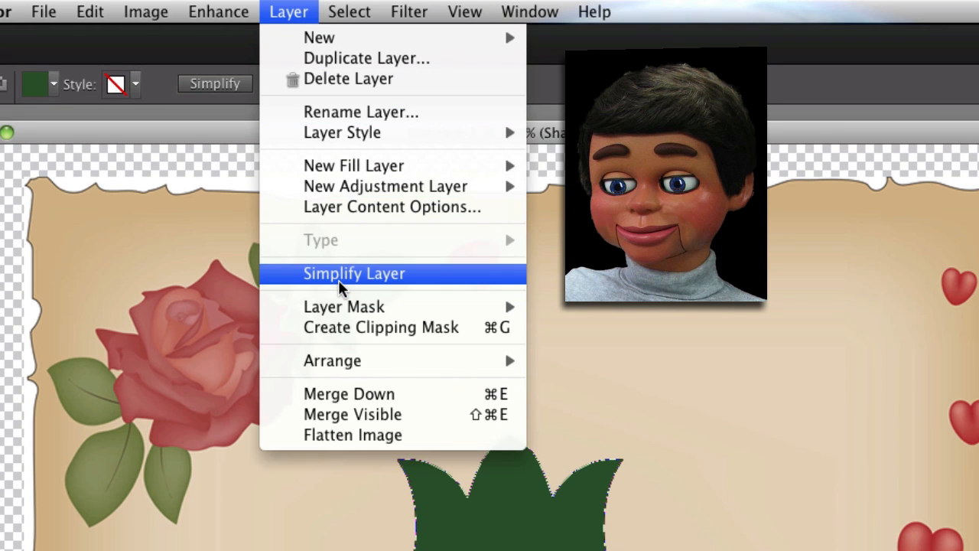
pyautogui.click(354, 273)
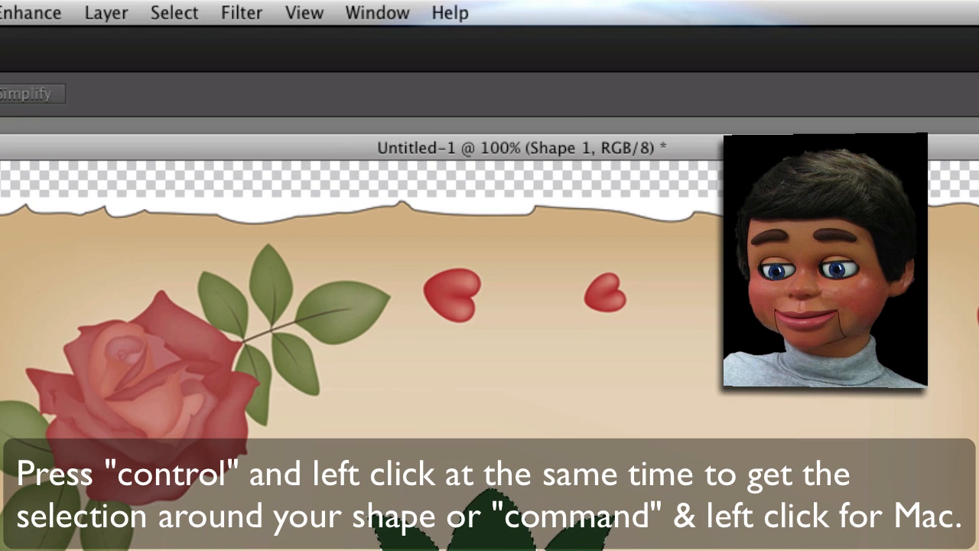
# Float all open images, the kids' photo and the scrapbook page, in separate windows.
pyautogui.click(376, 12)
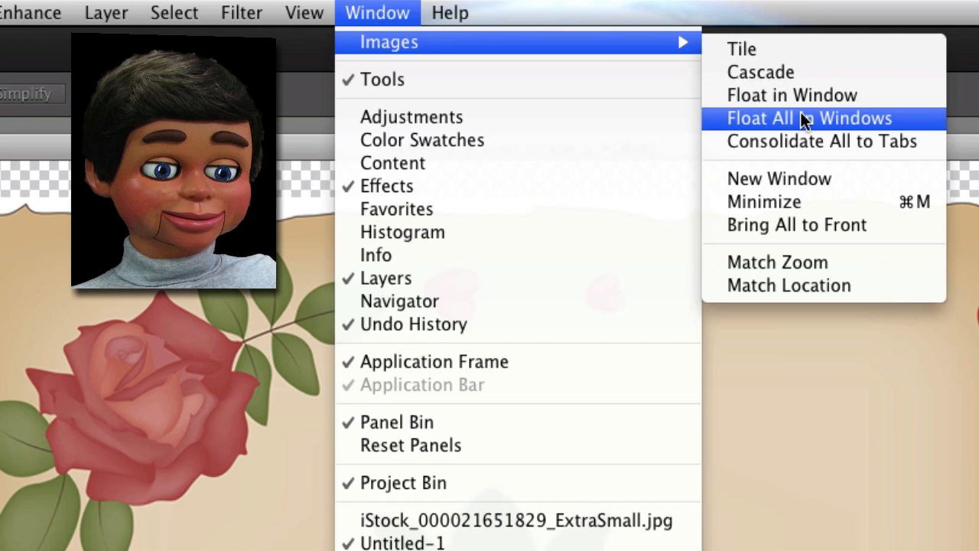
pyautogui.click(808, 118)
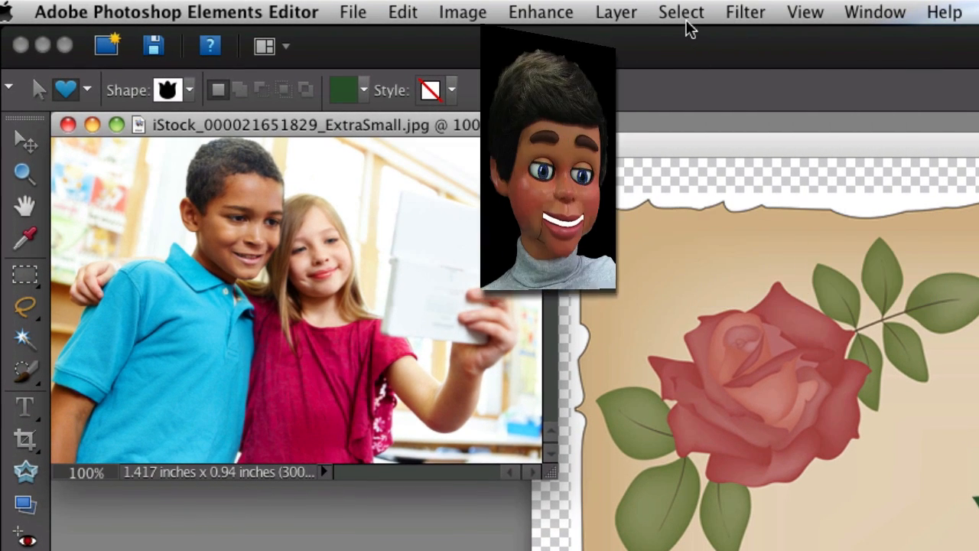
# Select and copy the entire kids' photo, then bring the scrapbook page forward.
pyautogui.click(681, 12)
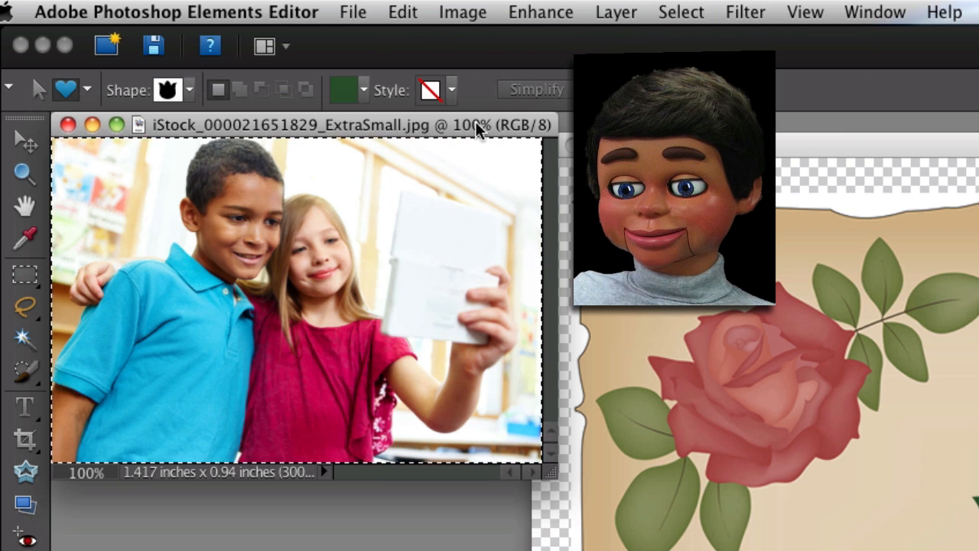
pyautogui.click(402, 12)
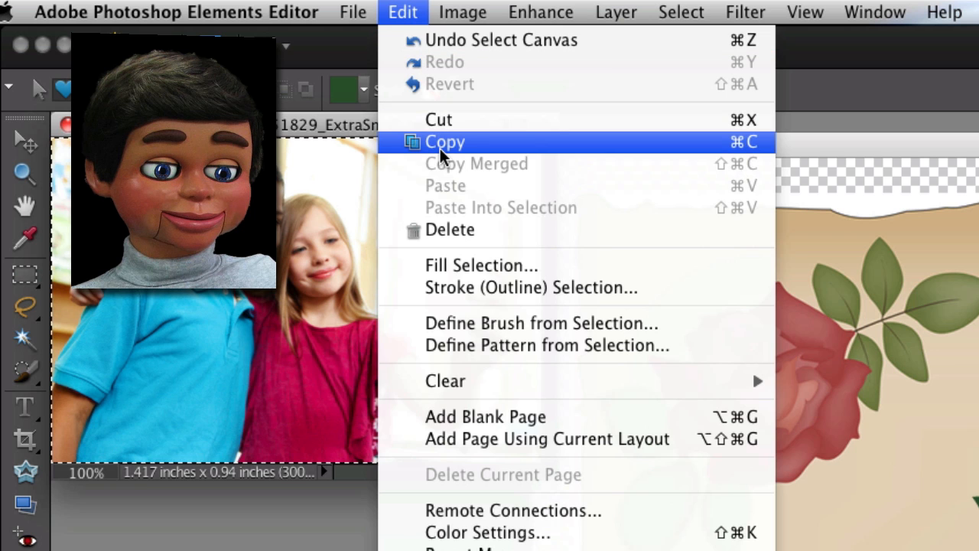
pyautogui.click(444, 141)
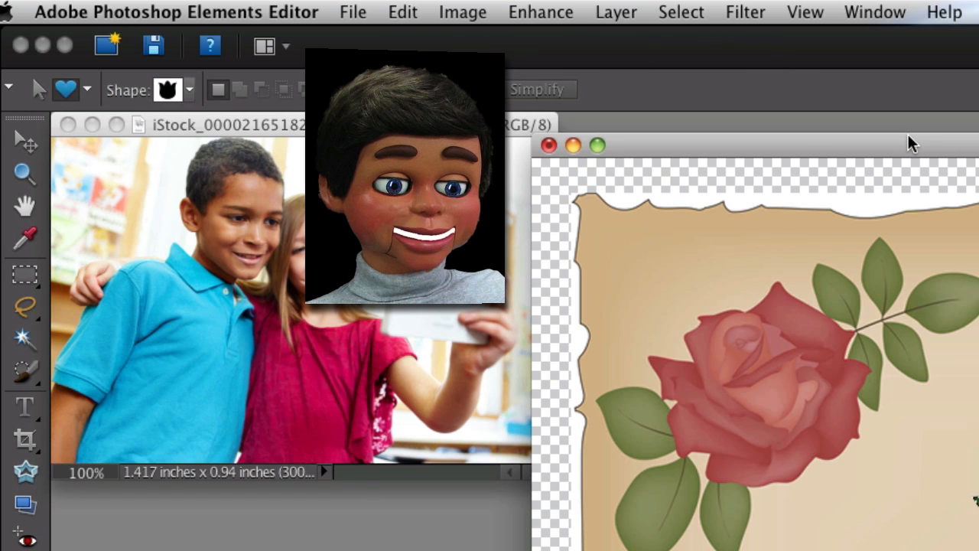
pyautogui.click(402, 13)
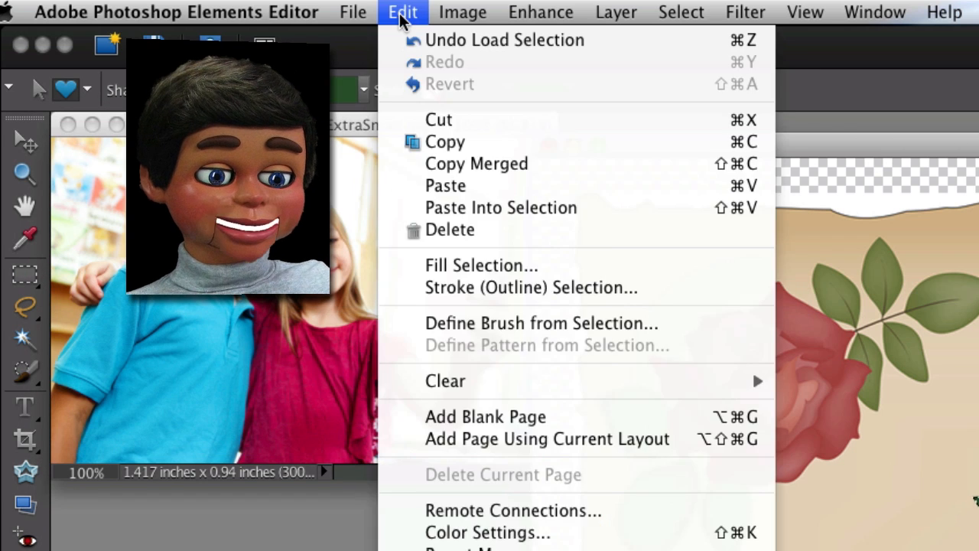
pyautogui.moveTo(501, 207)
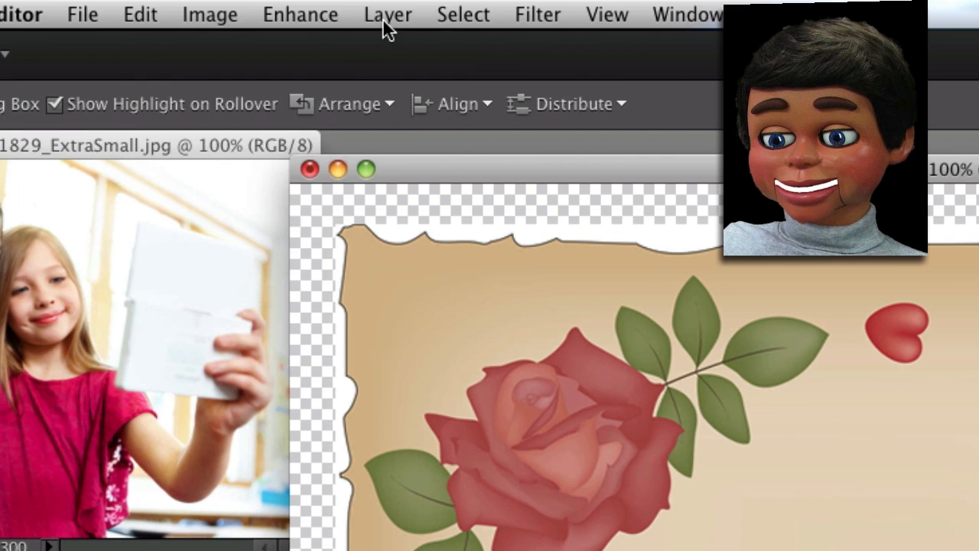
# Add a 7 px bevel style to the photo-filled tulip layer.
pyautogui.click(388, 13)
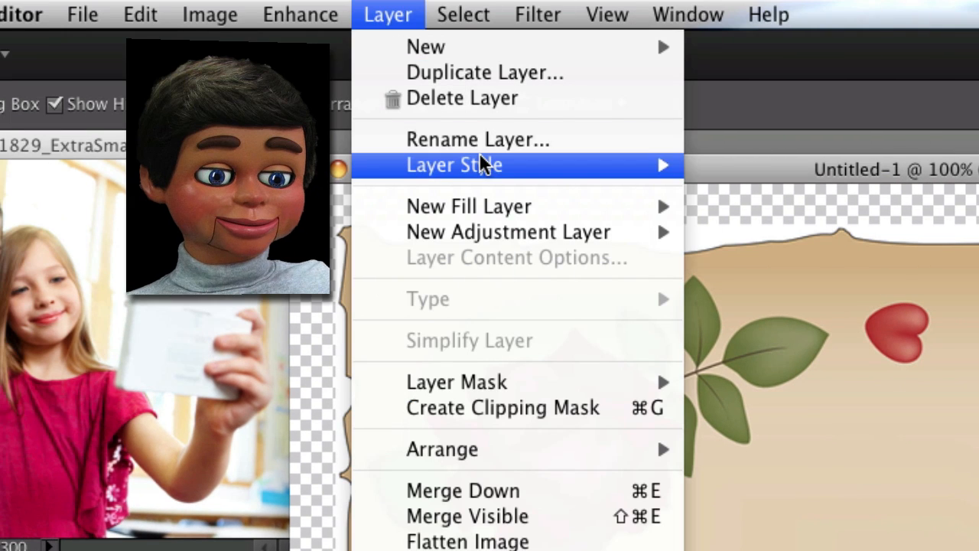
pyautogui.click(455, 165)
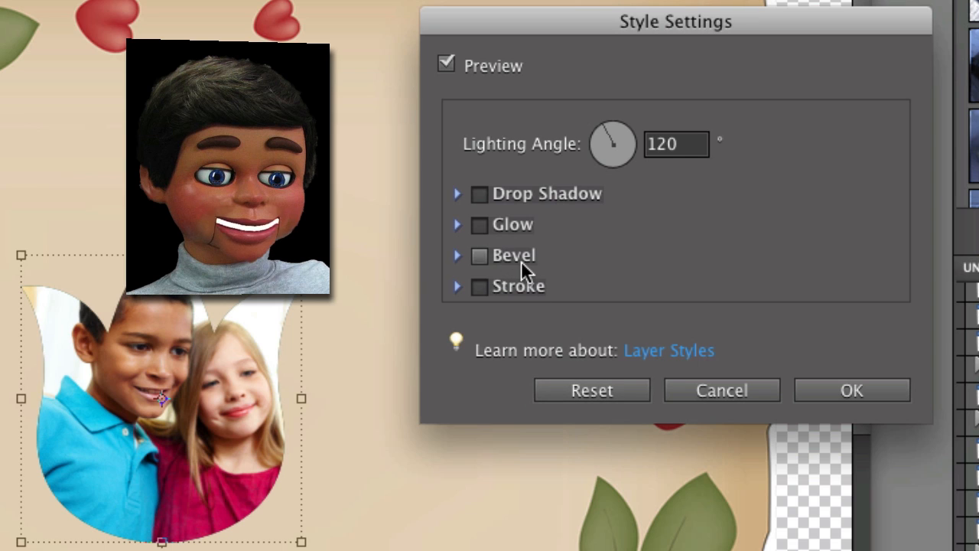
pyautogui.click(479, 255)
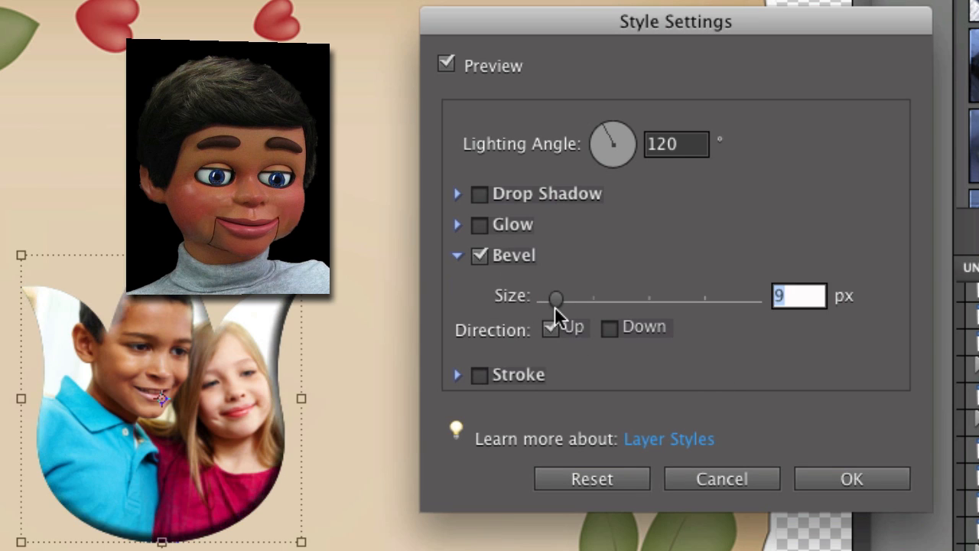
pyautogui.moveTo(556, 300); pyautogui.dragTo(553, 300)
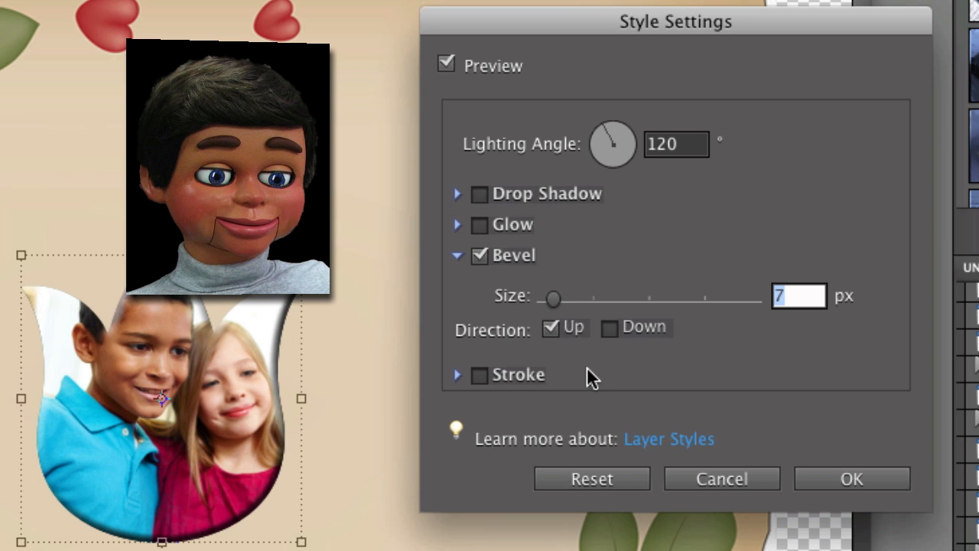
pyautogui.click(851, 478)
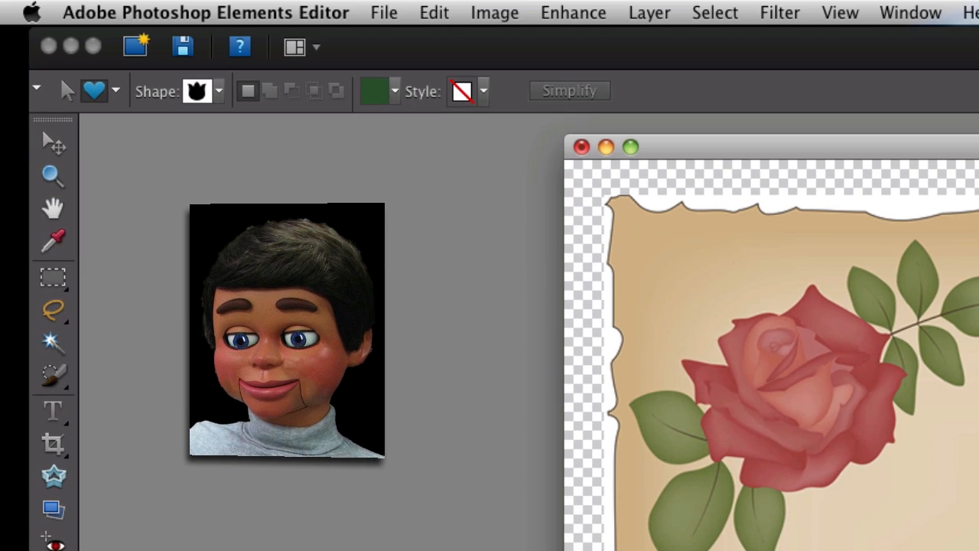
# Draw the stemmed flower shape with leaves and select its Shape 2 layer.
pyautogui.click(218, 90)
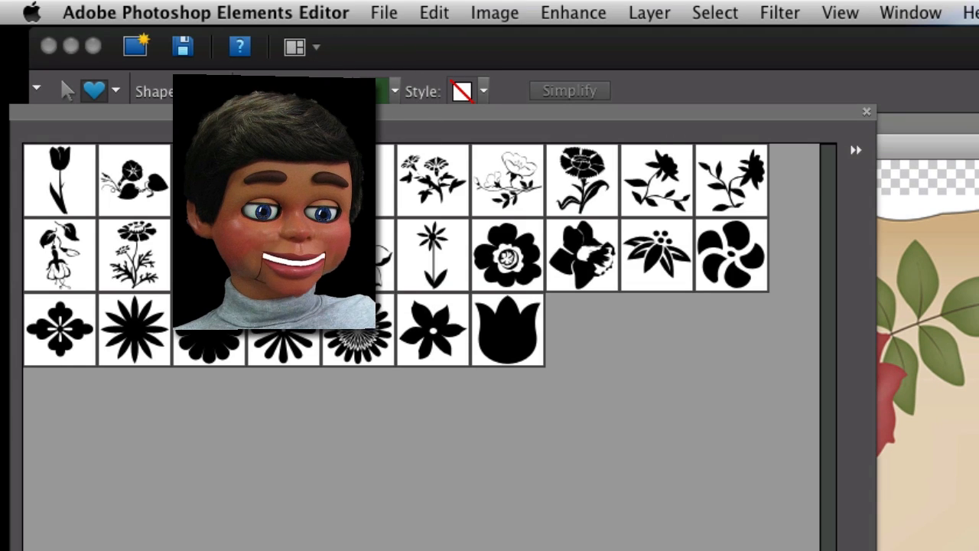
pyautogui.click(432, 255)
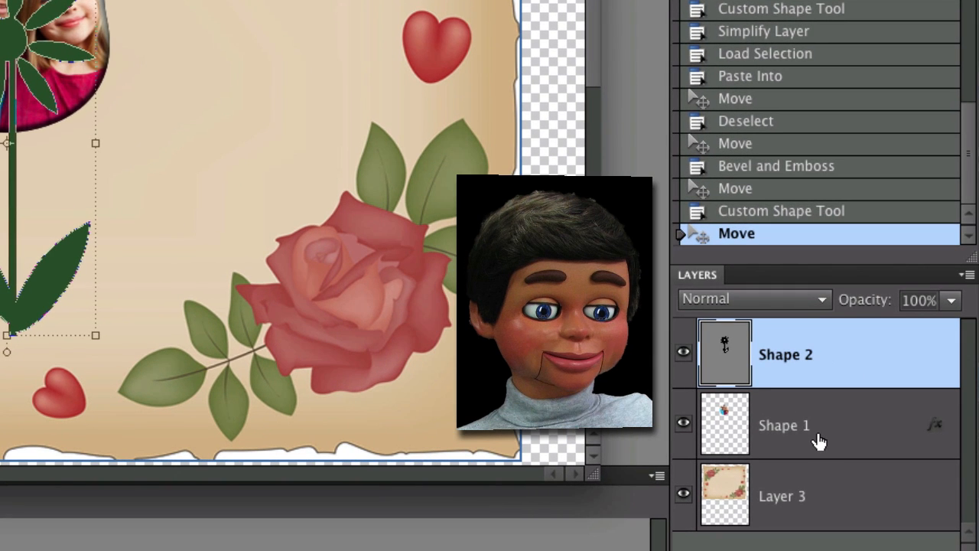
pyautogui.moveTo(823, 365)
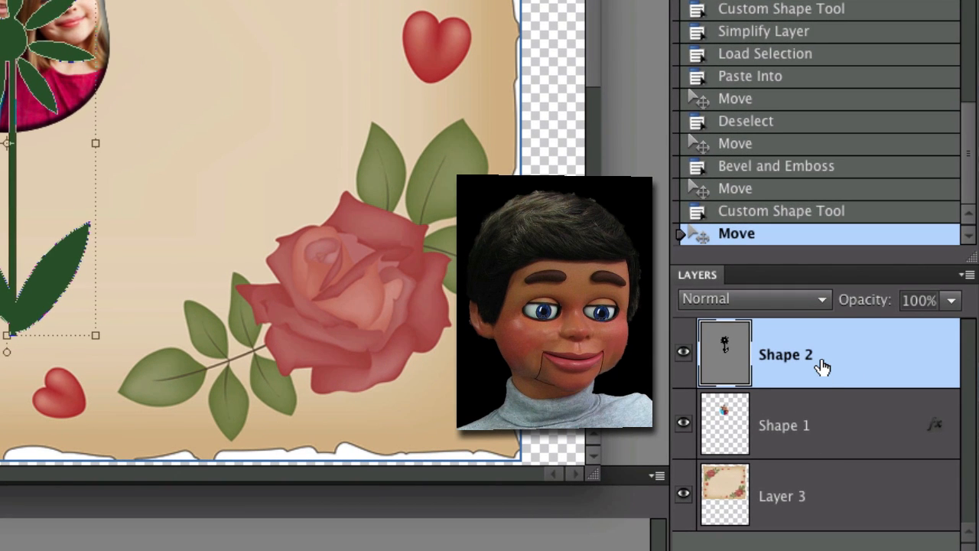
pyautogui.click(785, 425)
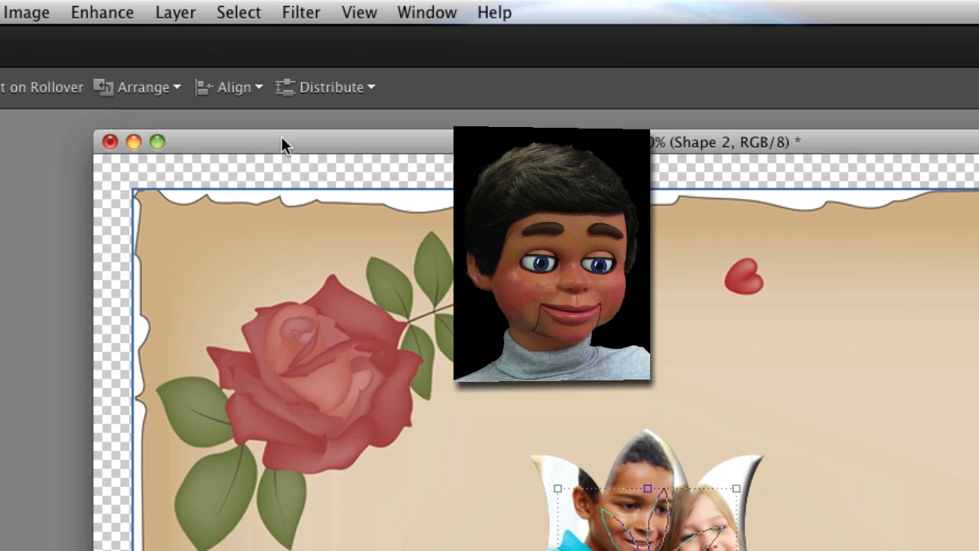
# Apply a 5 px bevel and a 32 px drop shadow to the stem layer.
pyautogui.click(175, 13)
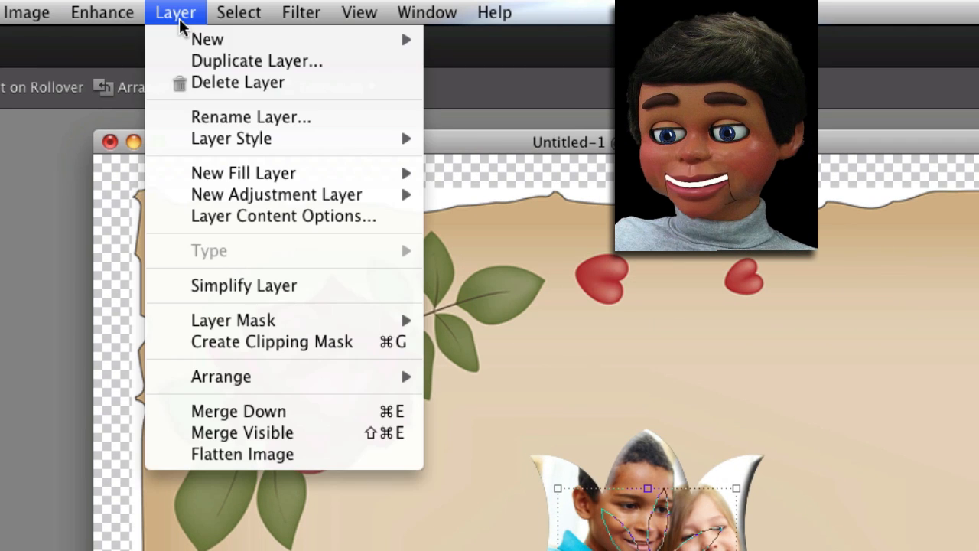
pyautogui.click(231, 138)
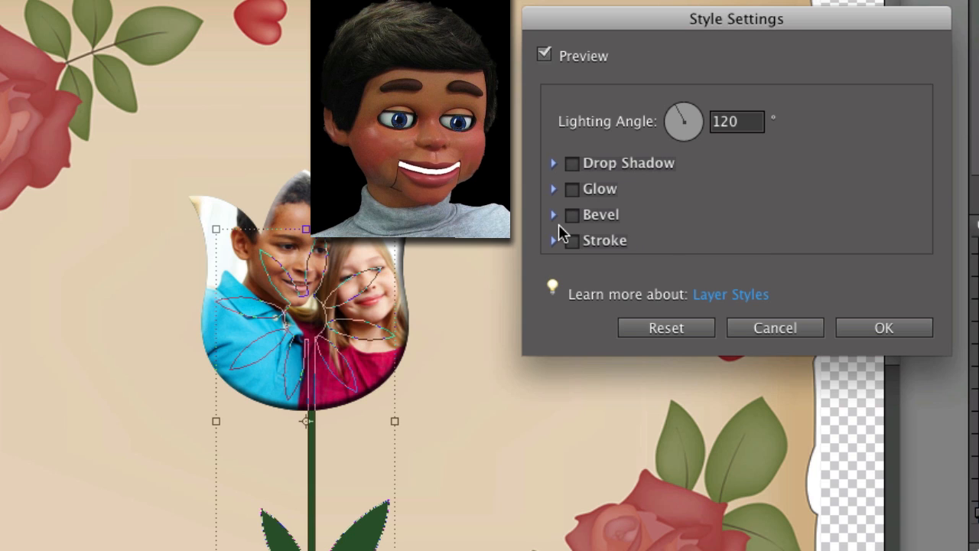
pyautogui.click(572, 215)
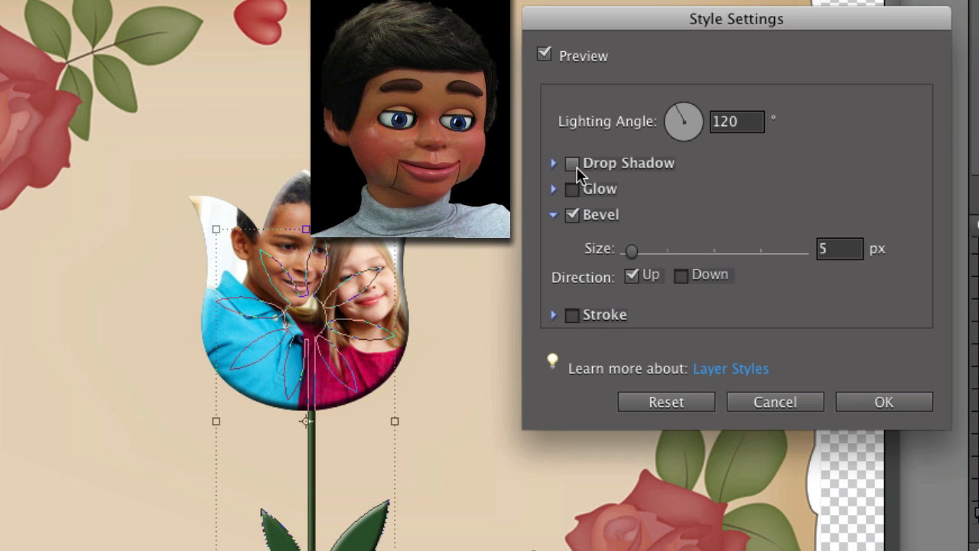
pyautogui.click(572, 163)
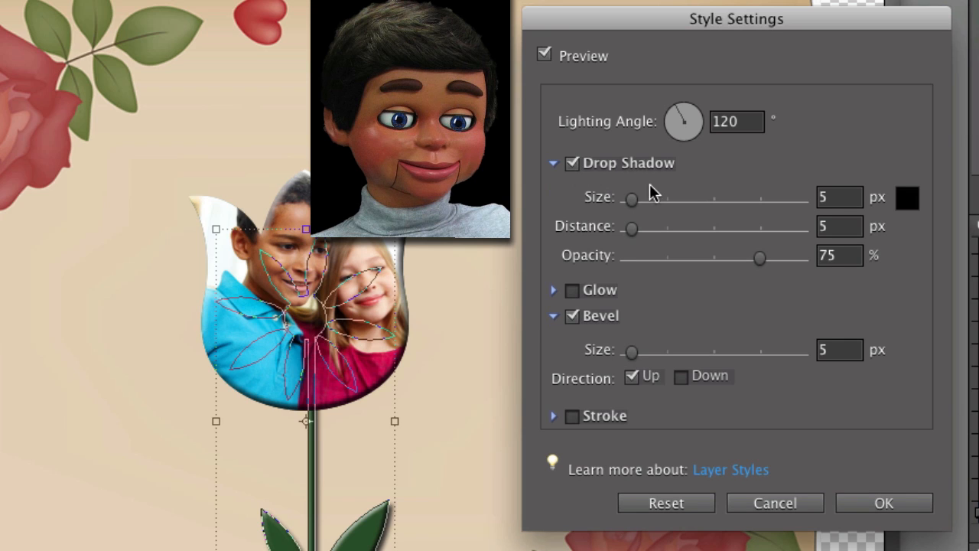
pyautogui.moveTo(672, 217)
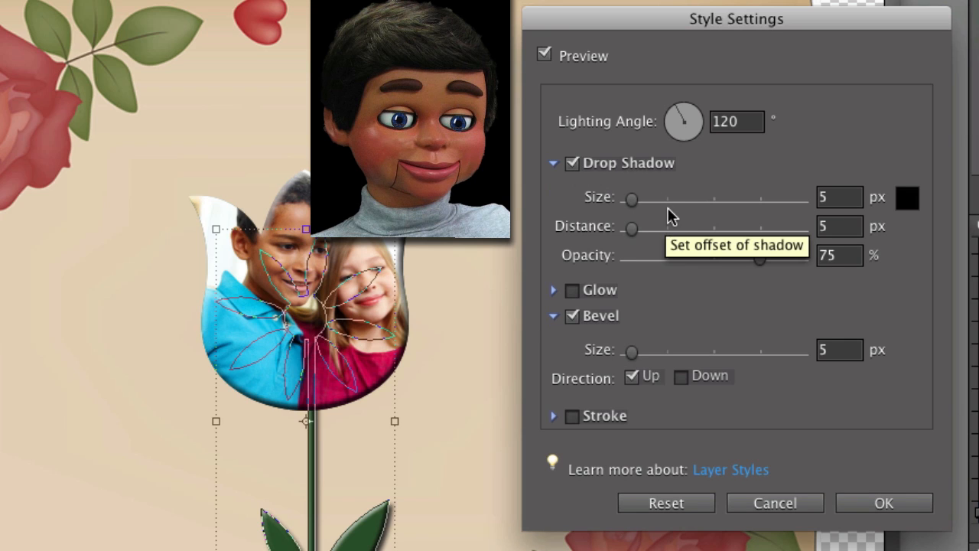
pyautogui.moveTo(632, 200); pyautogui.dragTo(643, 199)
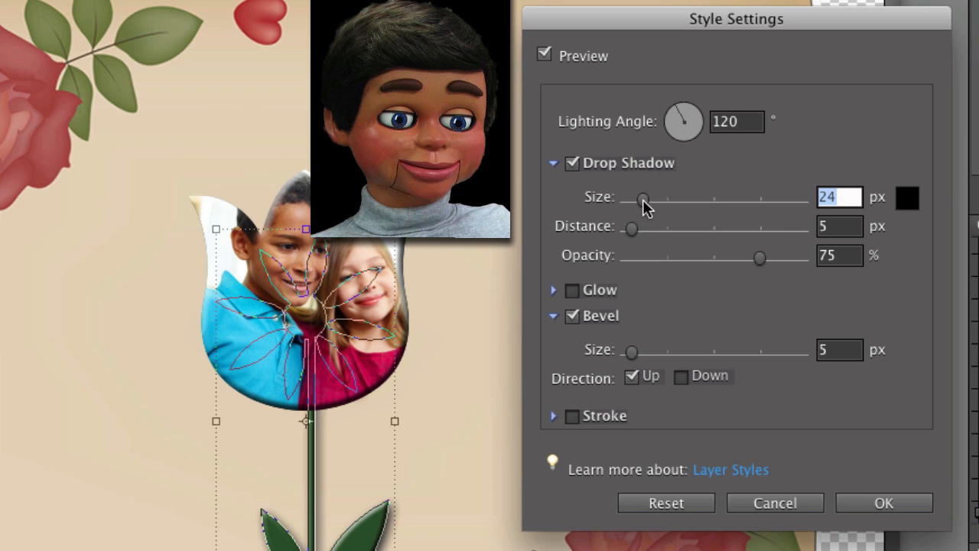
pyautogui.moveTo(641, 197); pyautogui.dragTo(654, 197)
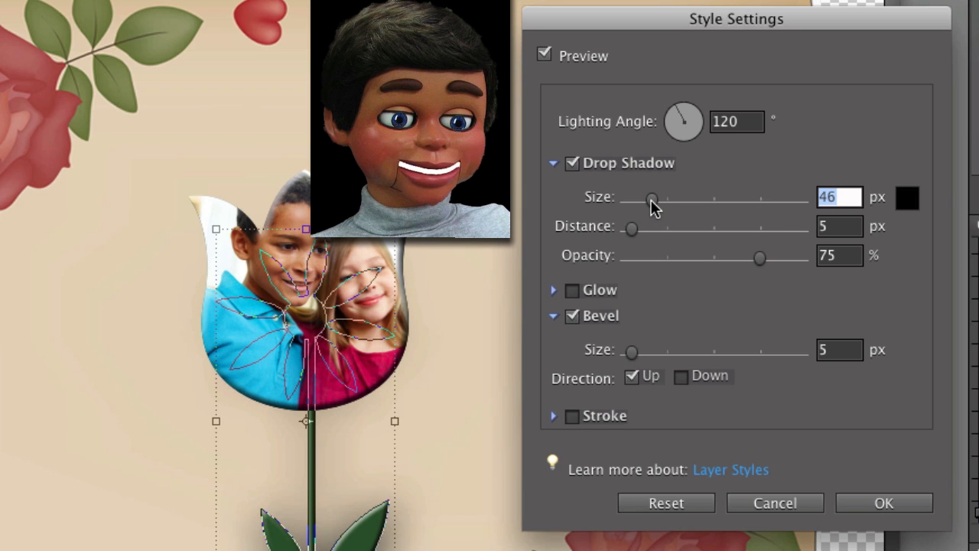
pyautogui.moveTo(652, 198); pyautogui.dragTo(642, 199)
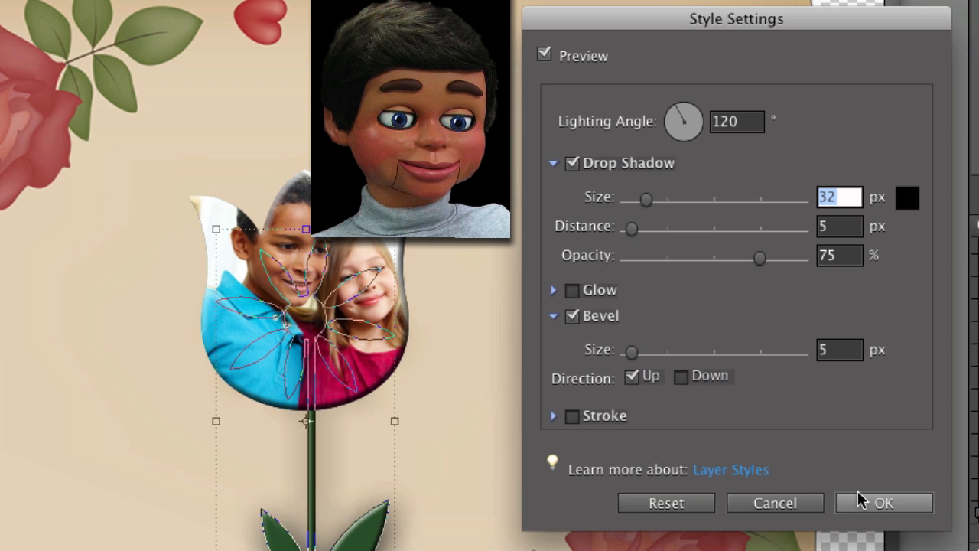
pyautogui.click(884, 503)
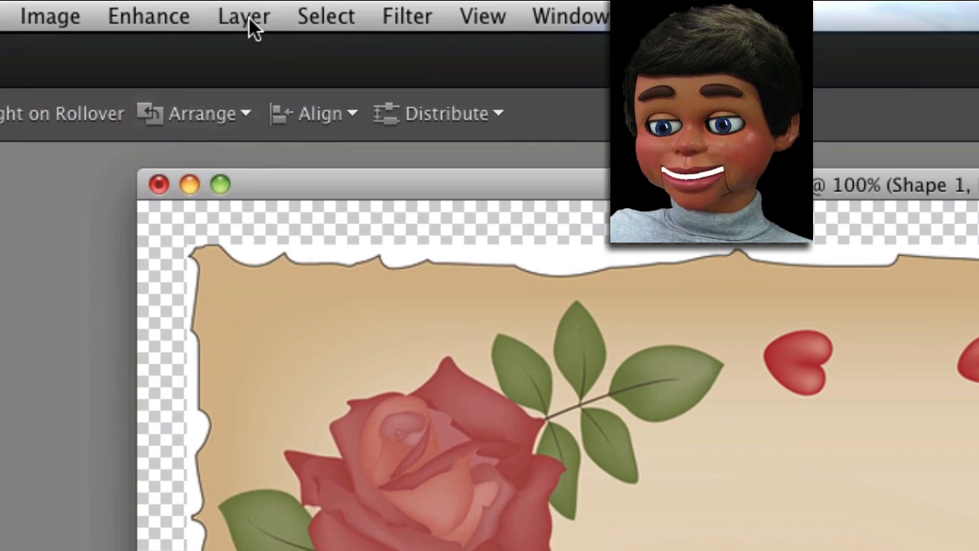
# Add a 32 px drop shadow to the Shape 1 tulip, then reselect Shape 2.
pyautogui.click(244, 15)
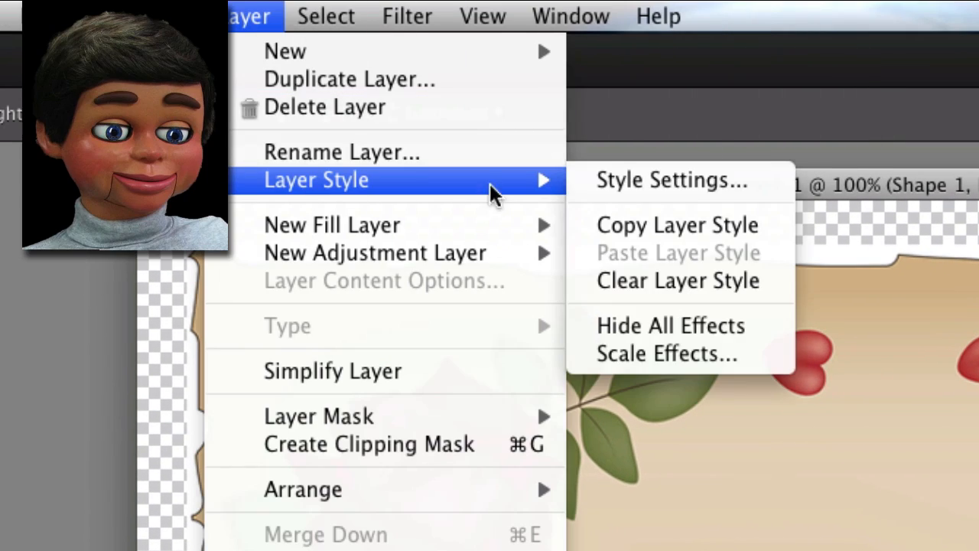
pyautogui.click(669, 180)
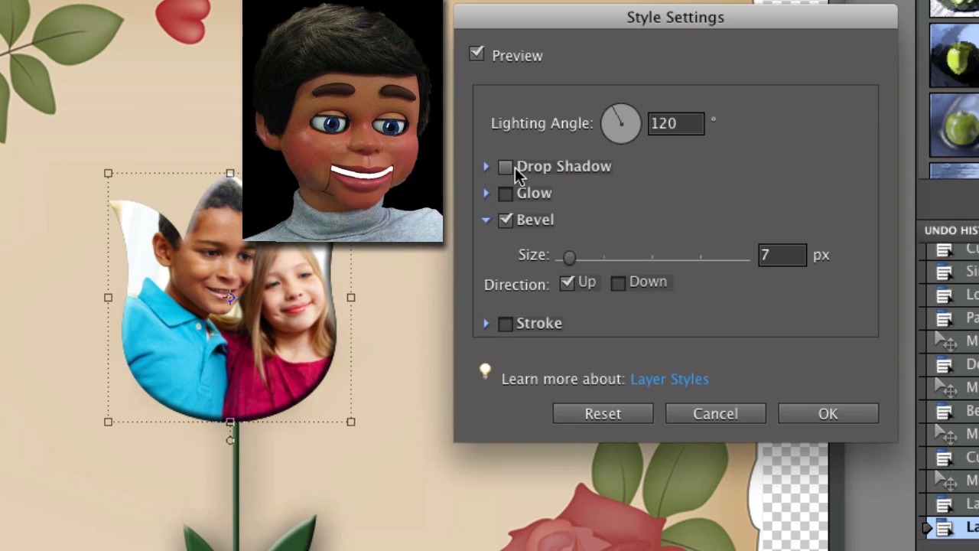
pyautogui.click(505, 166)
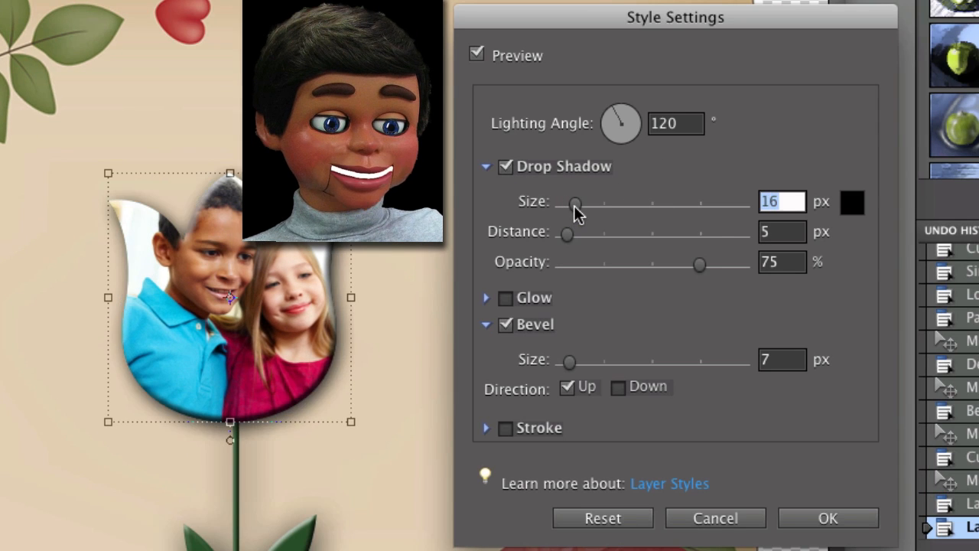
pyautogui.moveTo(575, 205); pyautogui.dragTo(583, 205)
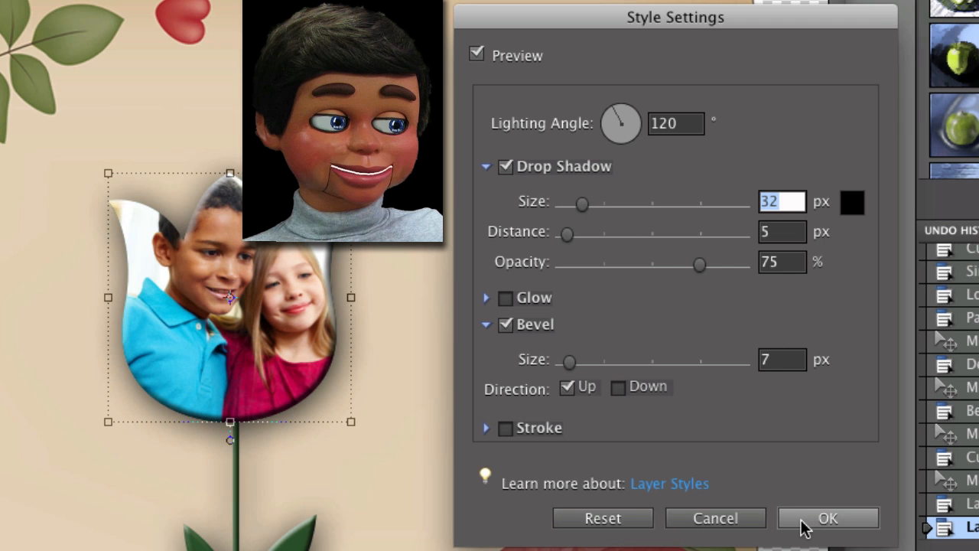
pyautogui.click(827, 518)
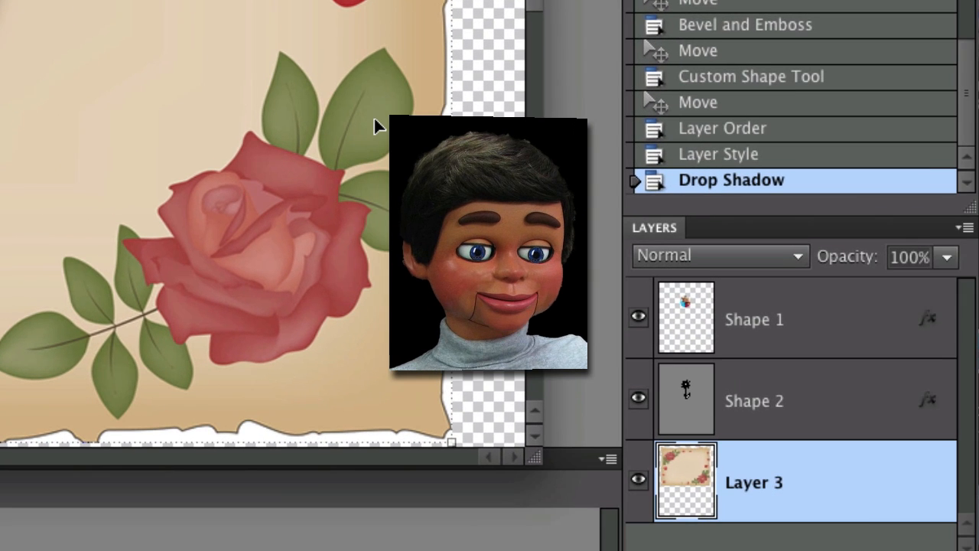
pyautogui.click(753, 401)
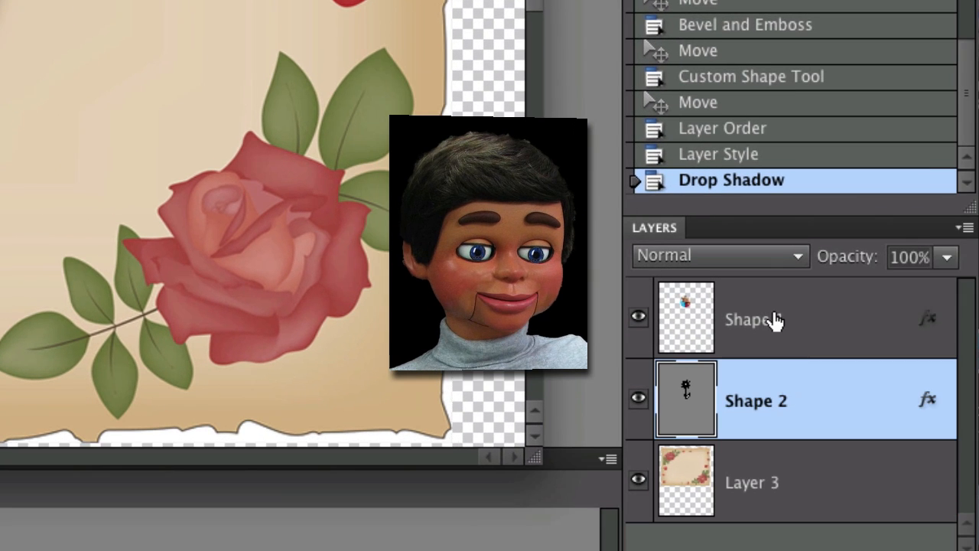